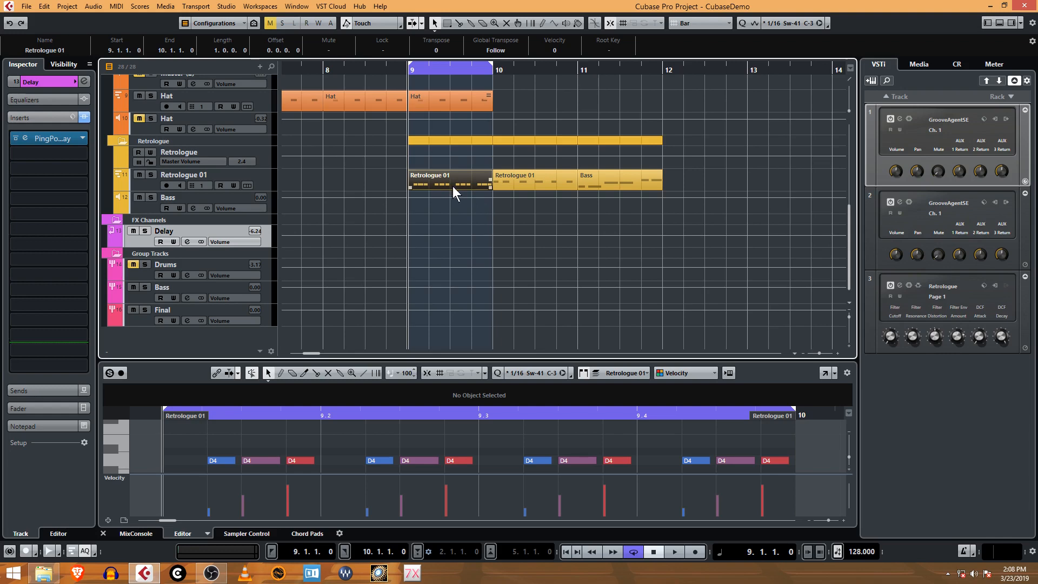
mouse_move(322, 233)
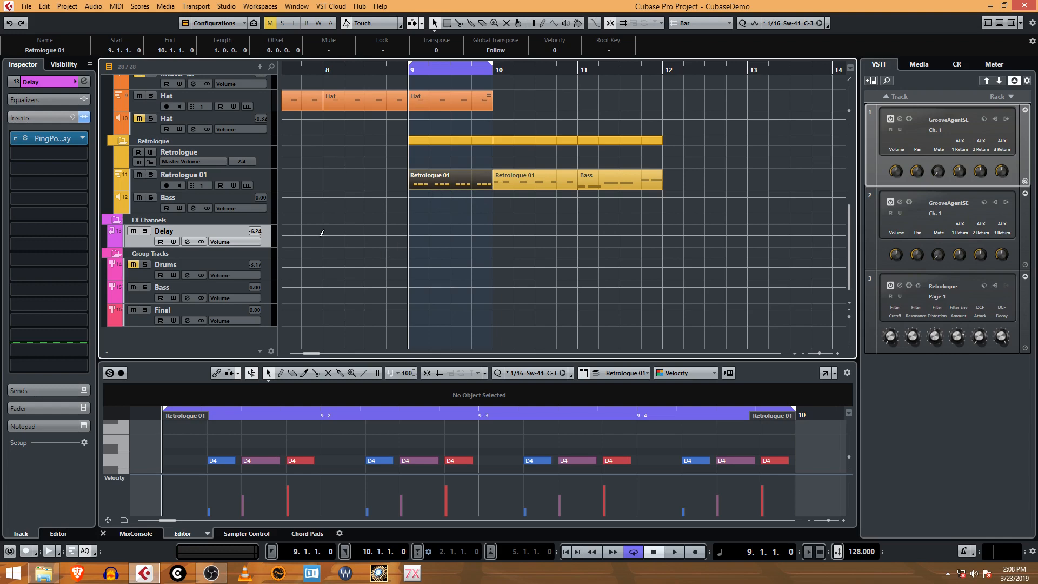
mouse_move(269, 246)
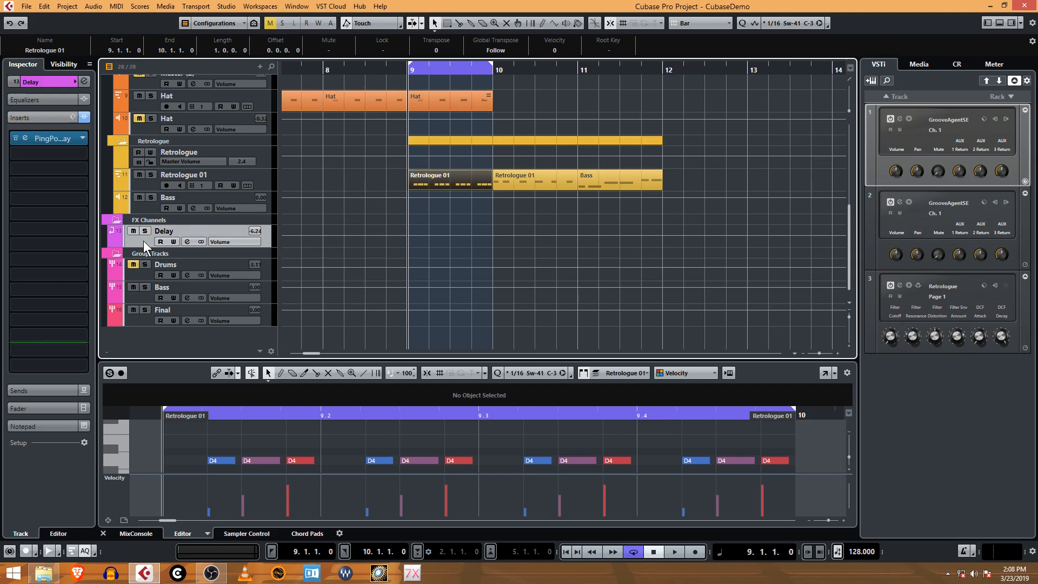
mouse_move(889, 347)
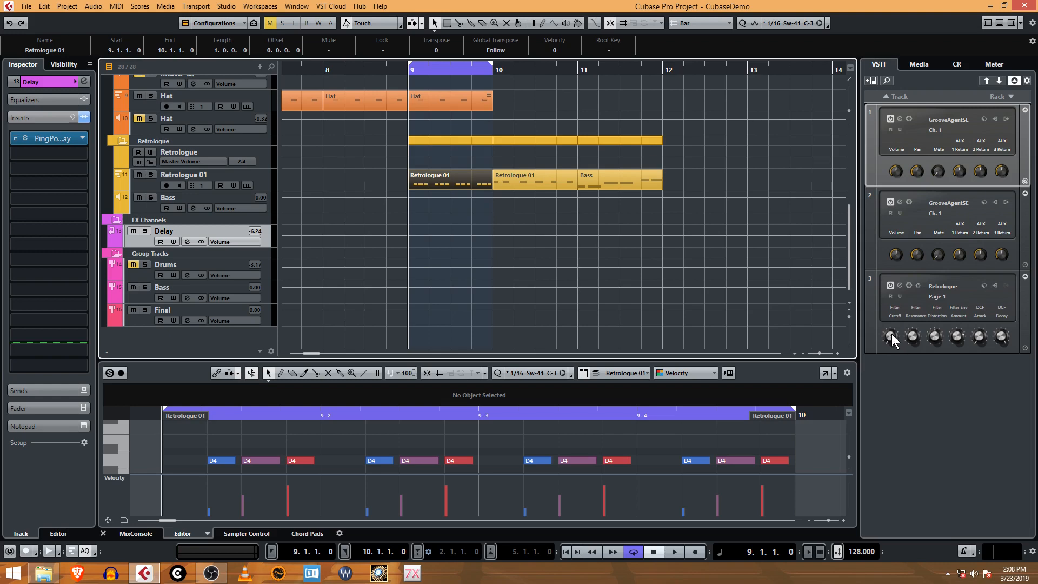
mouse_move(605, 411)
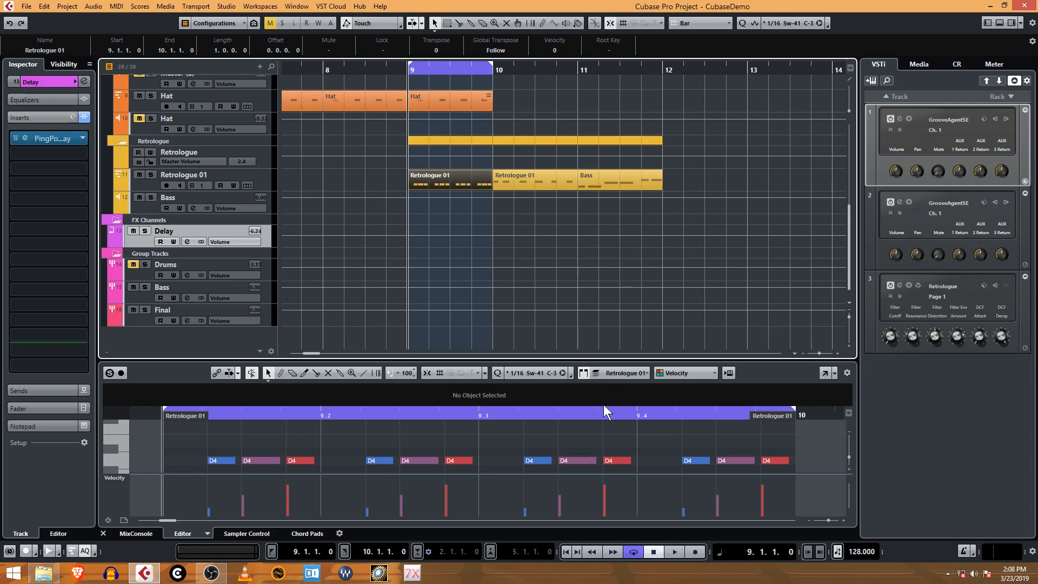
mouse_move(663, 468)
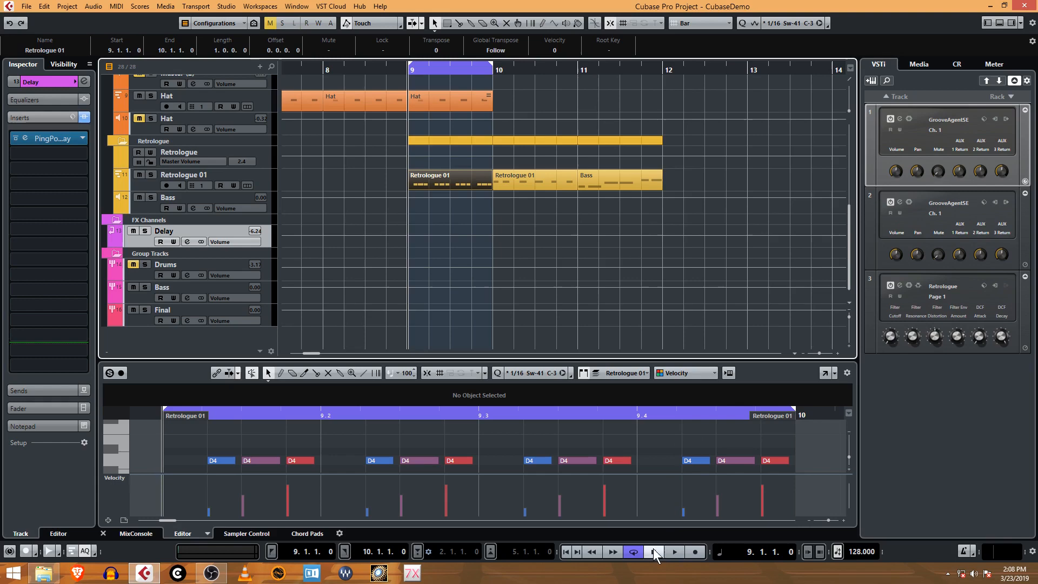
- Duplicate the Retrologue 01 bass part so copies run from bar 5 to bar 9
left_click(674, 551)
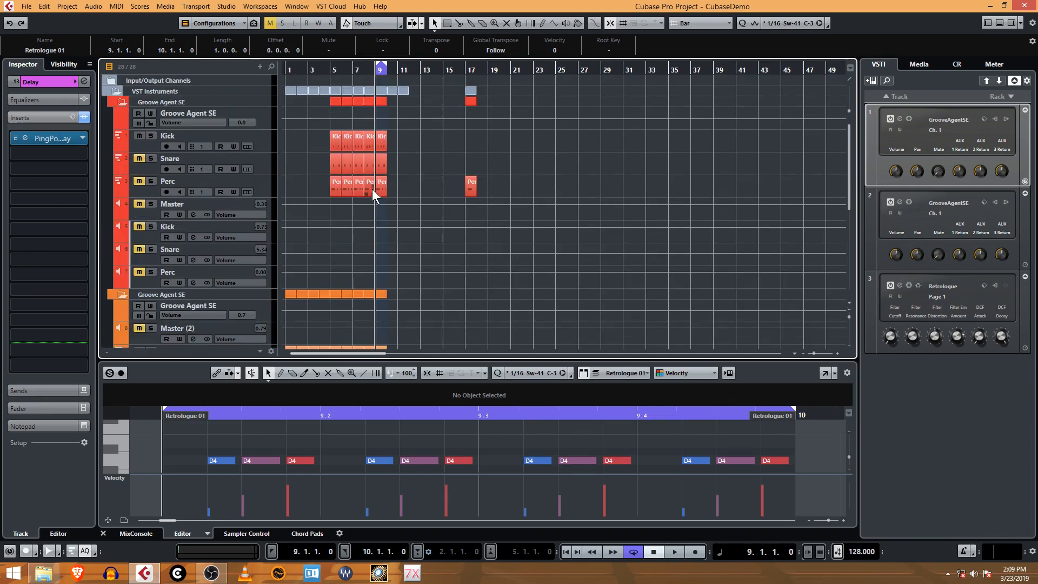
scroll("down", 3)
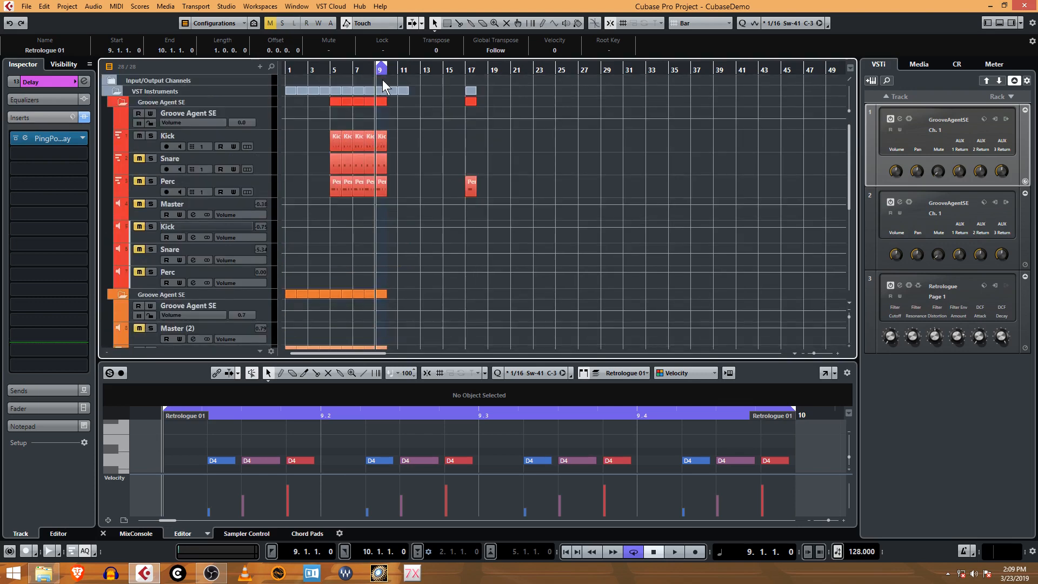
scroll("down", 3)
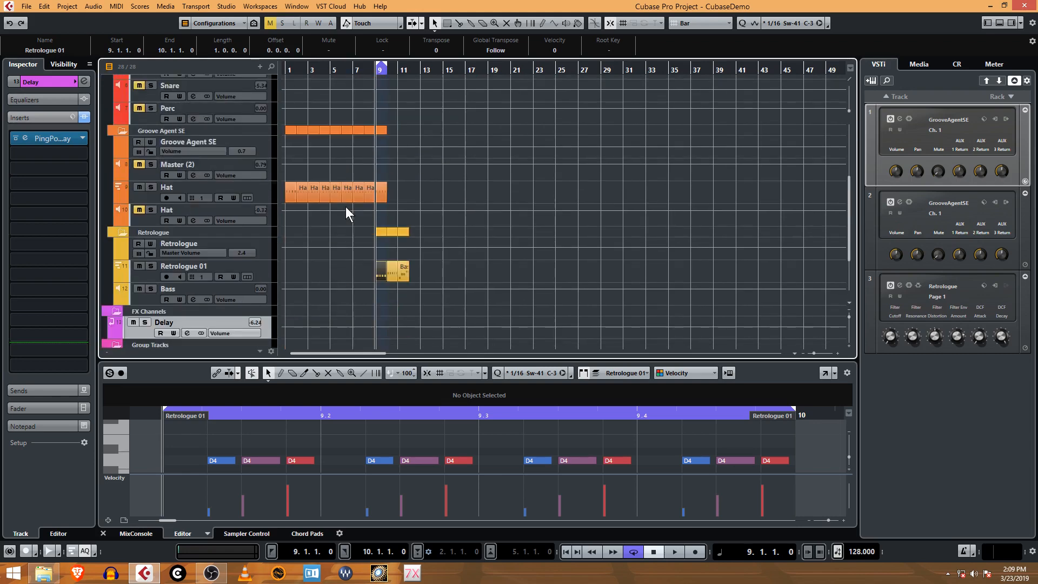
mouse_move(359, 271)
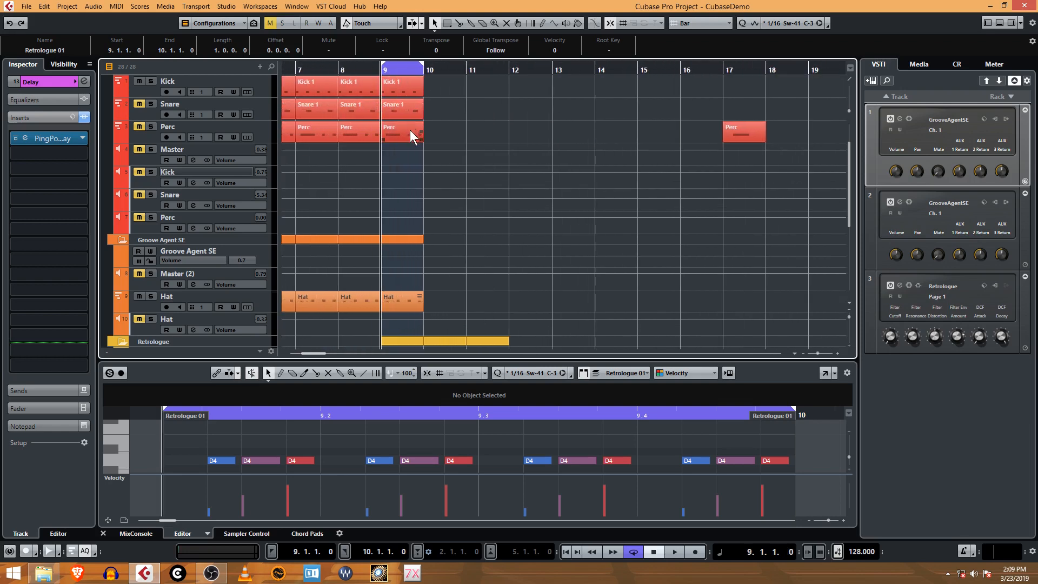
scroll("down", 3)
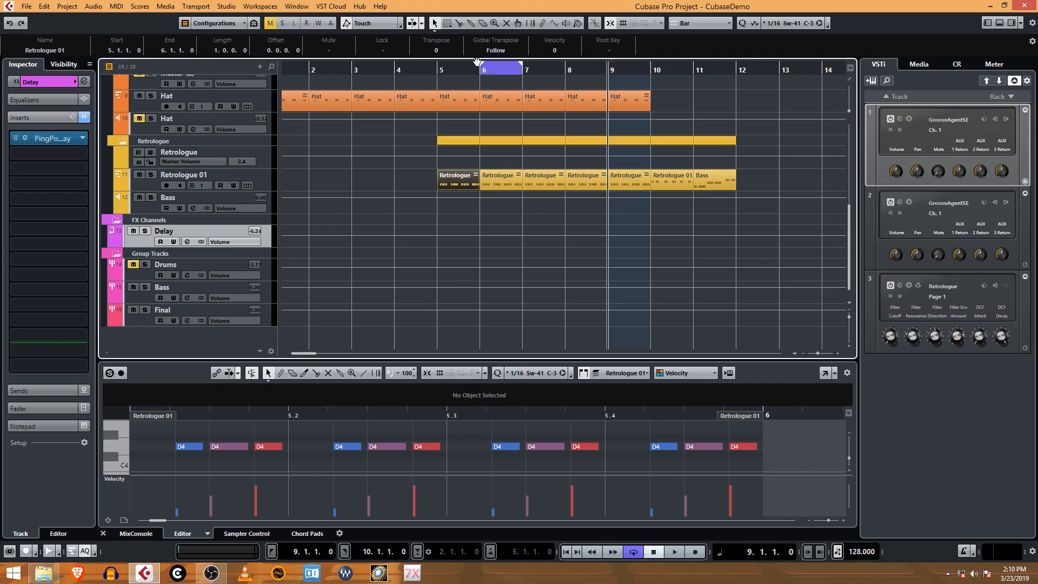
- Set locators to bars 5–9 and write a first rough Filter Cutoff automation pass on the Retrologue track
left_click_drag(483, 72, 596, 72)
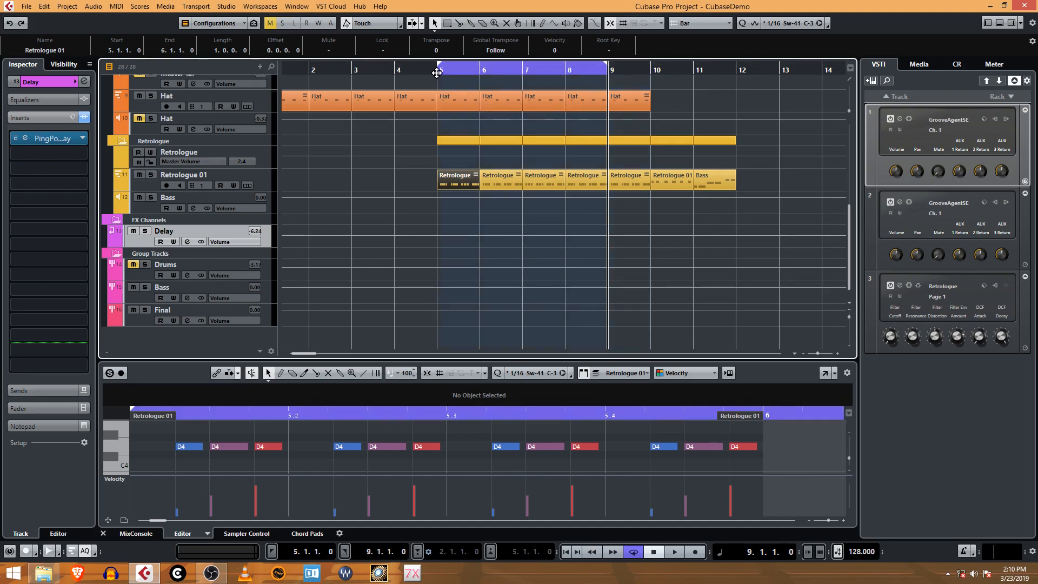
left_click(437, 68)
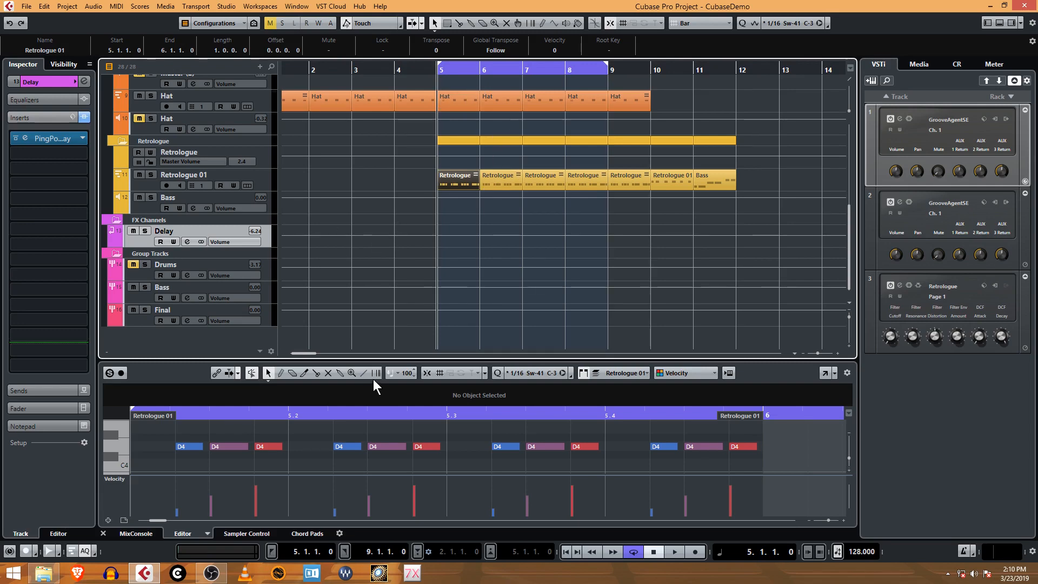
left_click(674, 550)
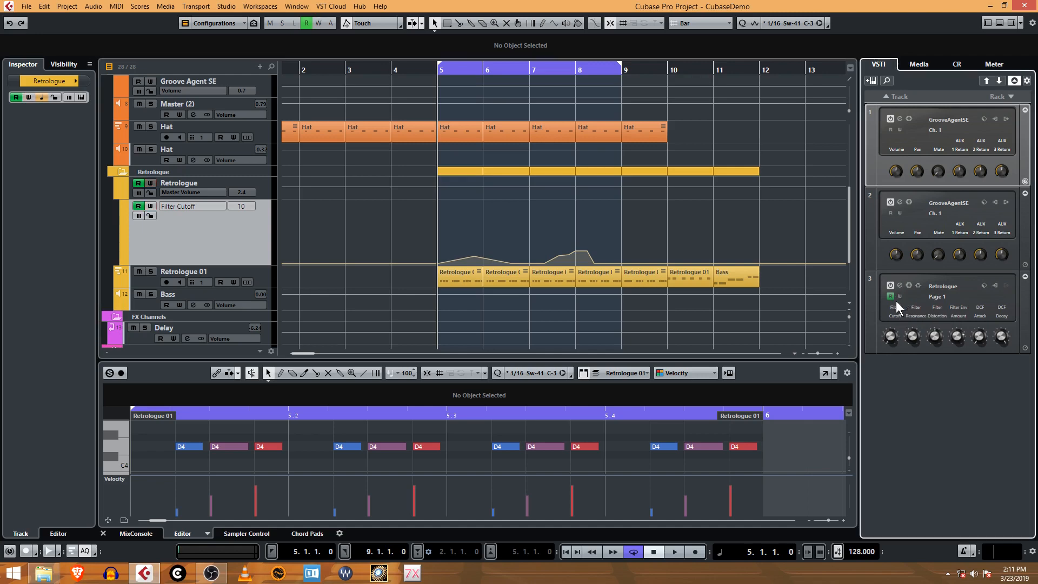
- Raise an early bar 5 cutoff point into a peak and drop the following point to minimum
left_click(673, 552)
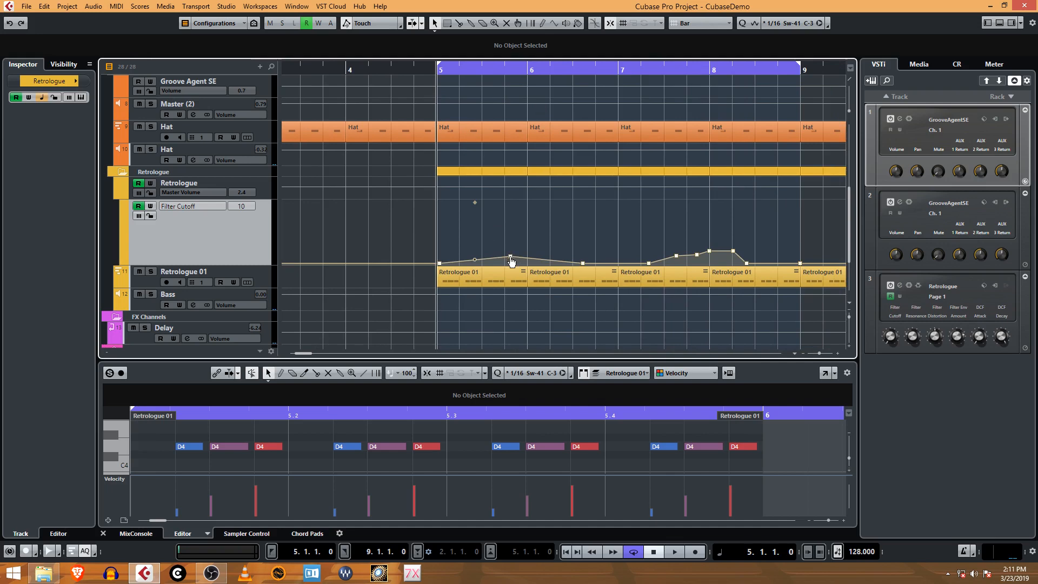
left_click_drag(509, 261, 527, 249)
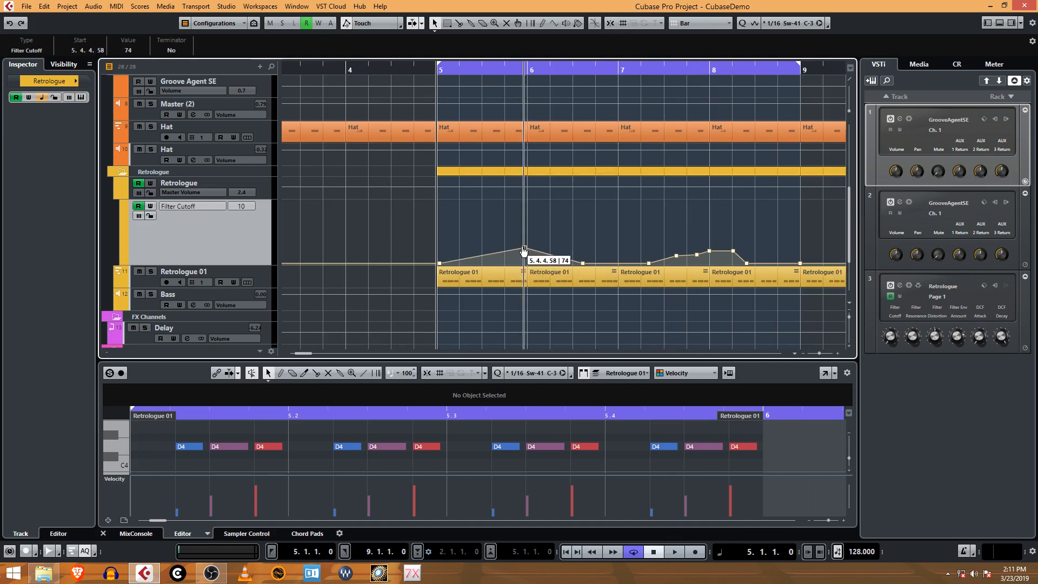
left_click_drag(524, 249, 506, 247)
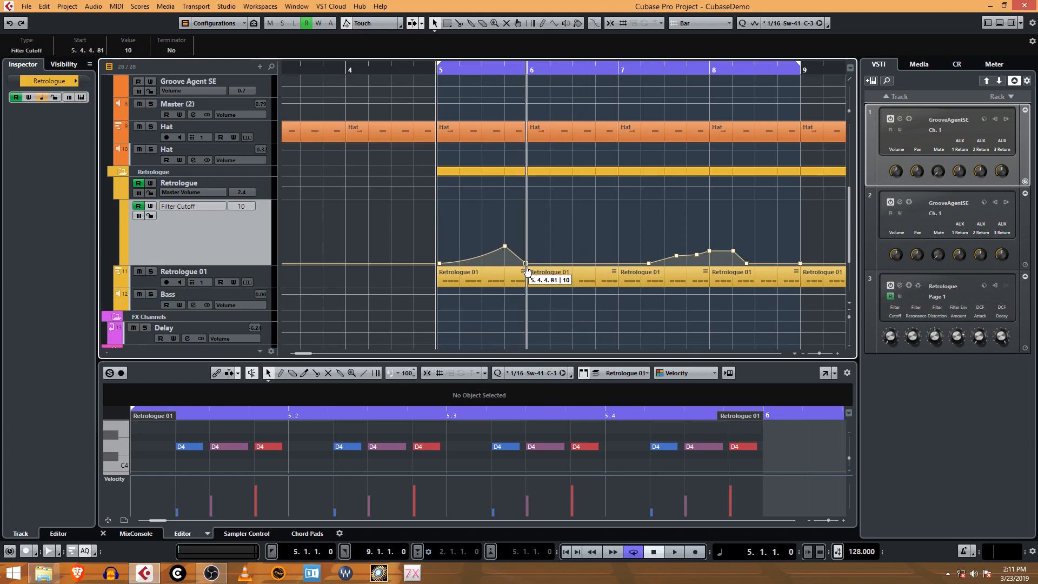
left_click_drag(526, 263, 508, 264)
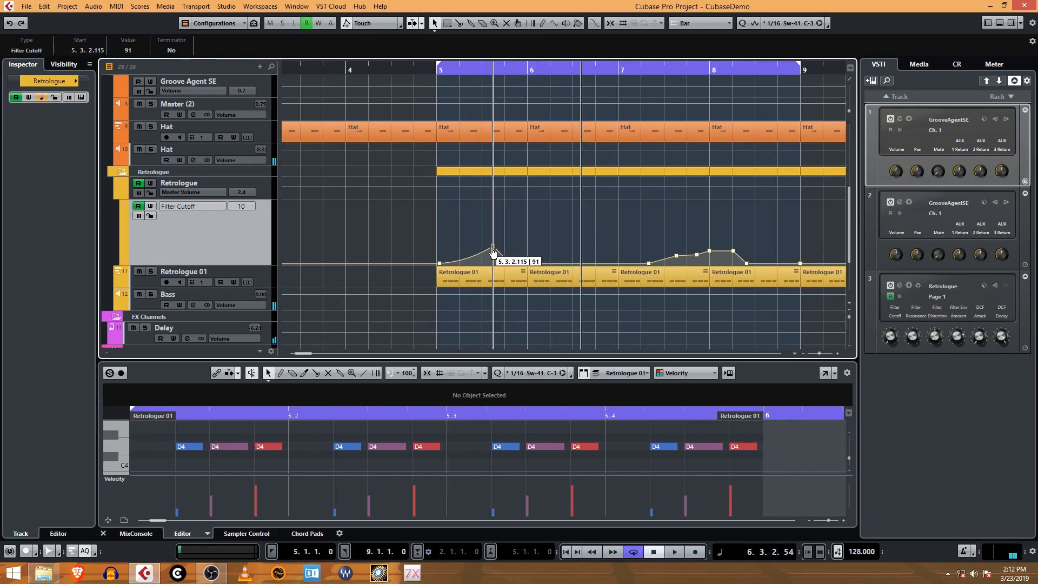
- Shift the bar 5 peak onto beat 2 with the point after it back at minimum
left_click_drag(492, 252, 491, 254)
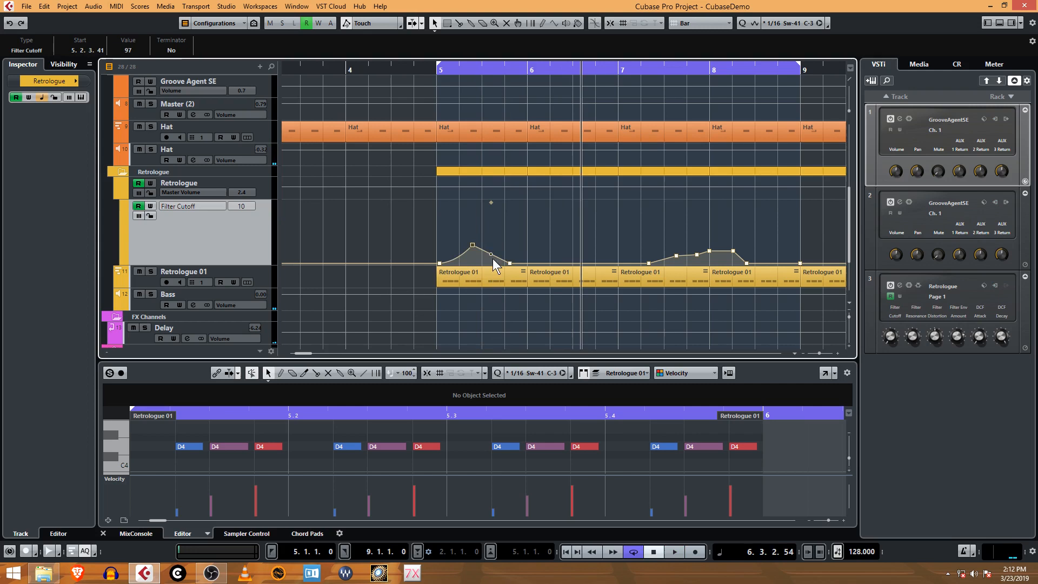
left_click_drag(491, 256, 483, 268)
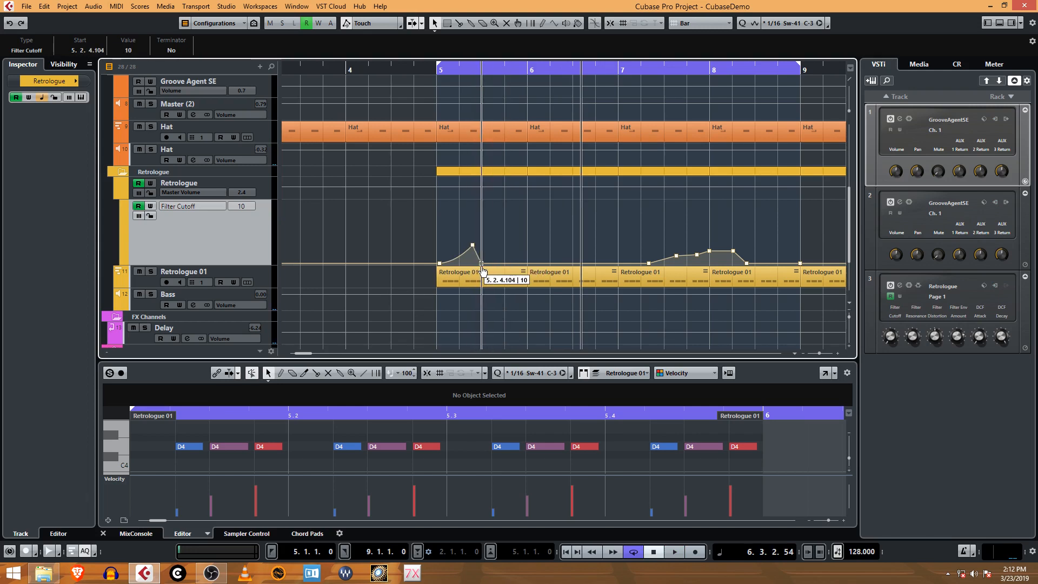
left_click(673, 552)
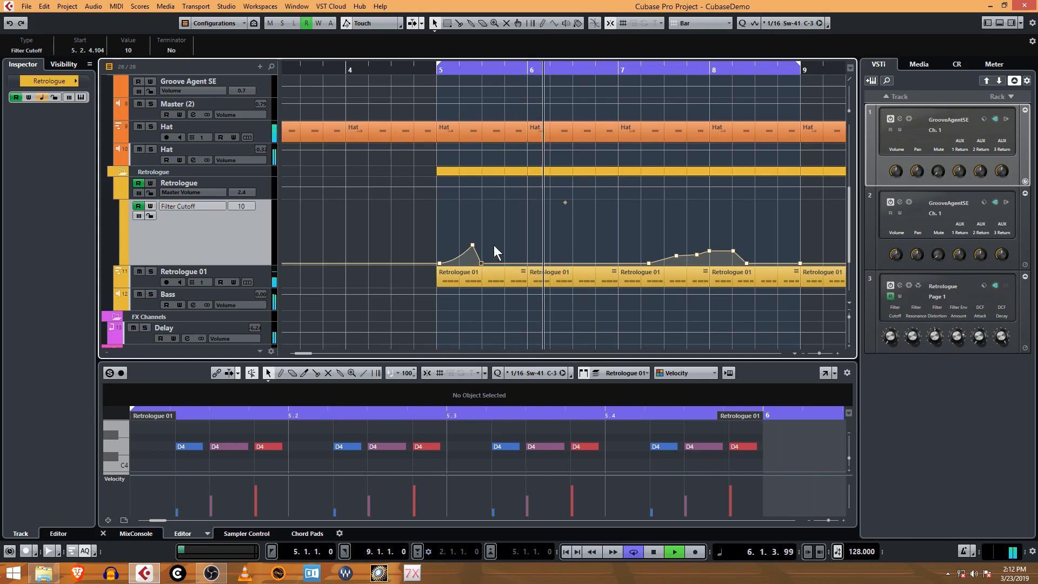
left_click_drag(470, 250, 481, 241)
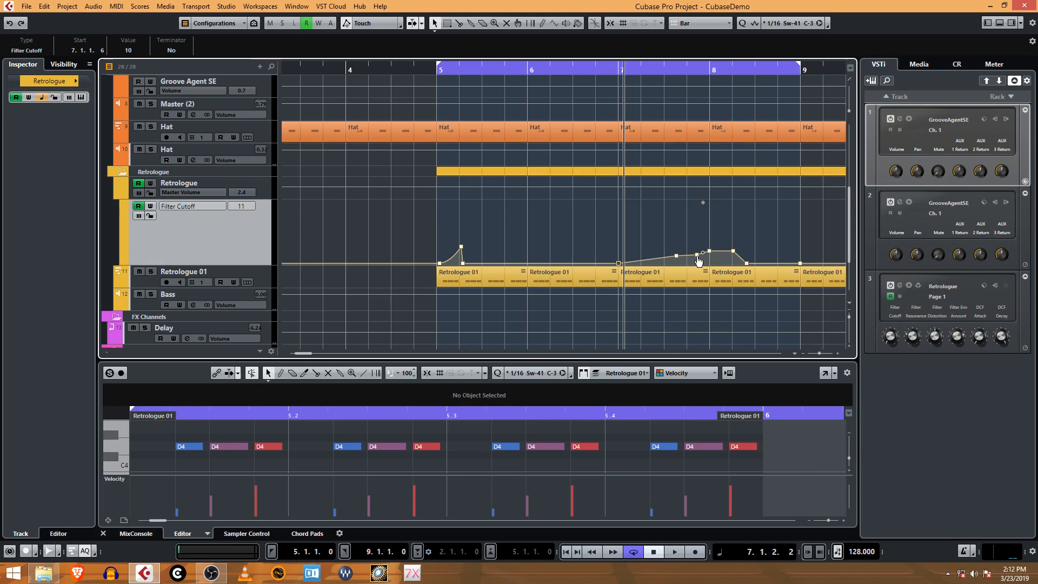
- Shape bar 7's cutoff into a short rise to about 50 near beat 2, falling back to minimum
left_click_drag(695, 258, 645, 253)
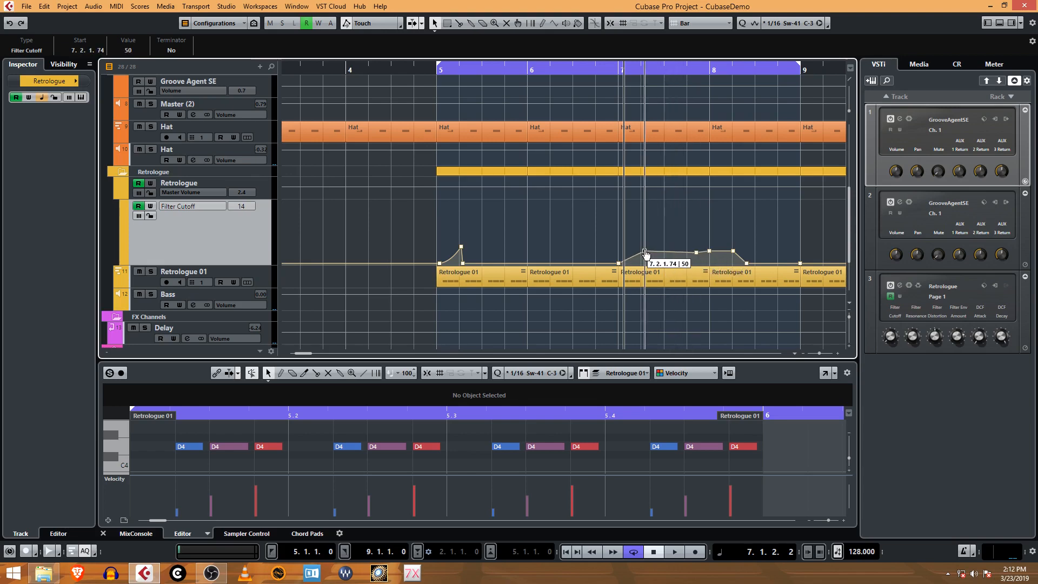
left_click_drag(645, 253, 633, 259)
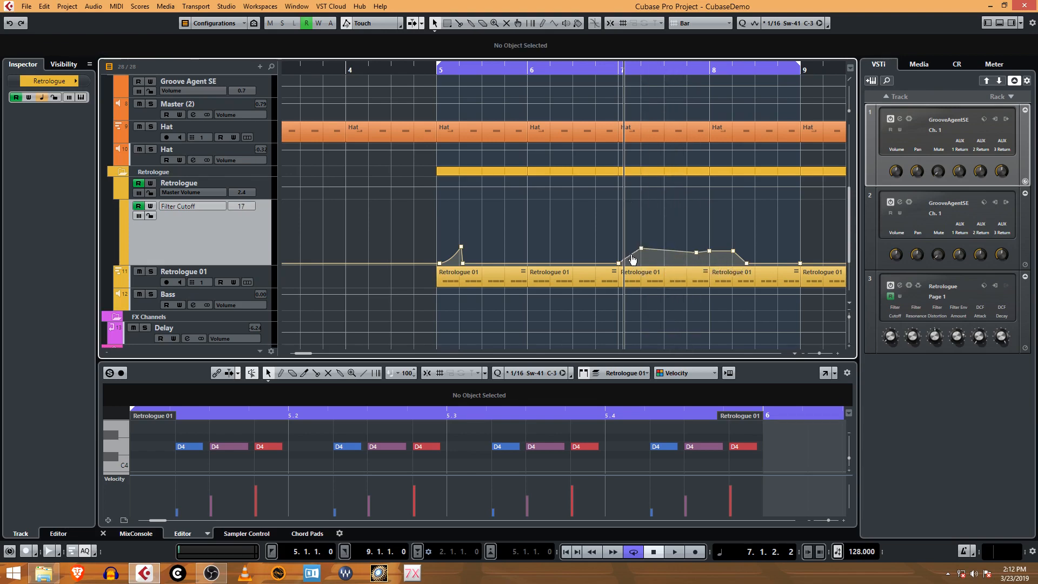
left_click_drag(655, 247, 668, 250)
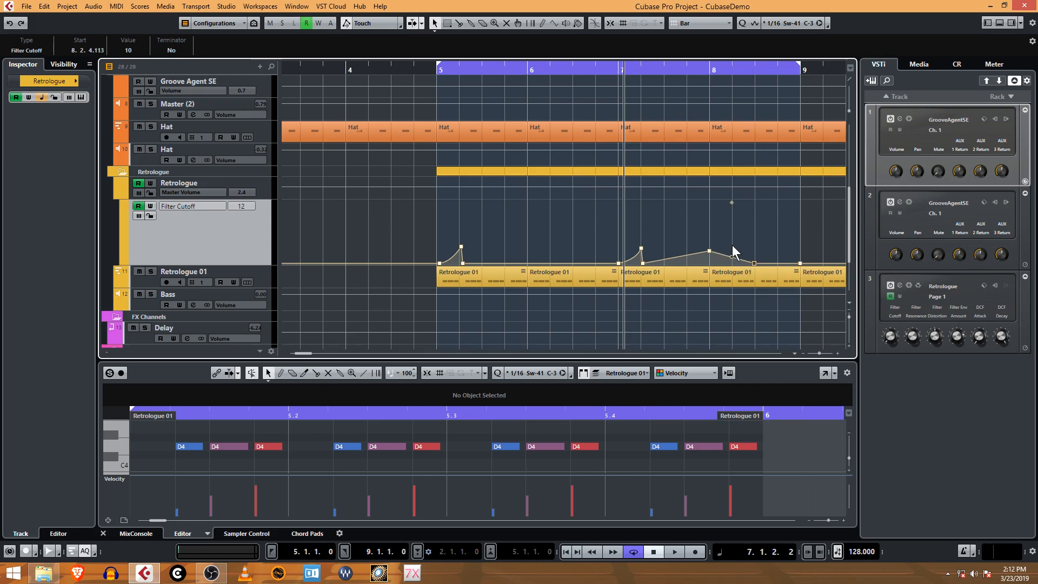
left_click_drag(753, 252, 736, 258)
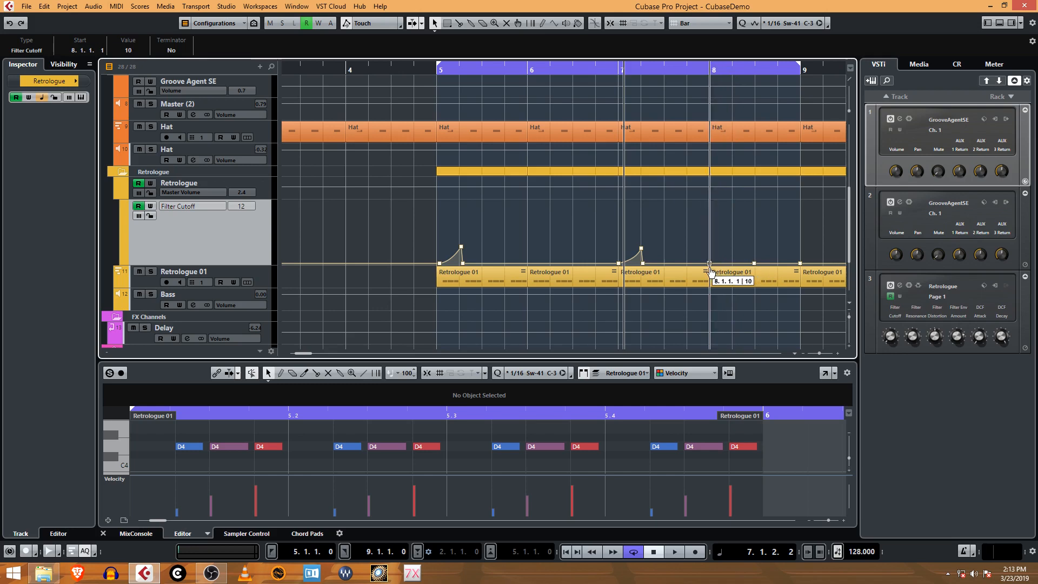
- Raise the bar 8 triangle's peak up to a cutoff value of about 91
left_click_drag(708, 265, 755, 255)
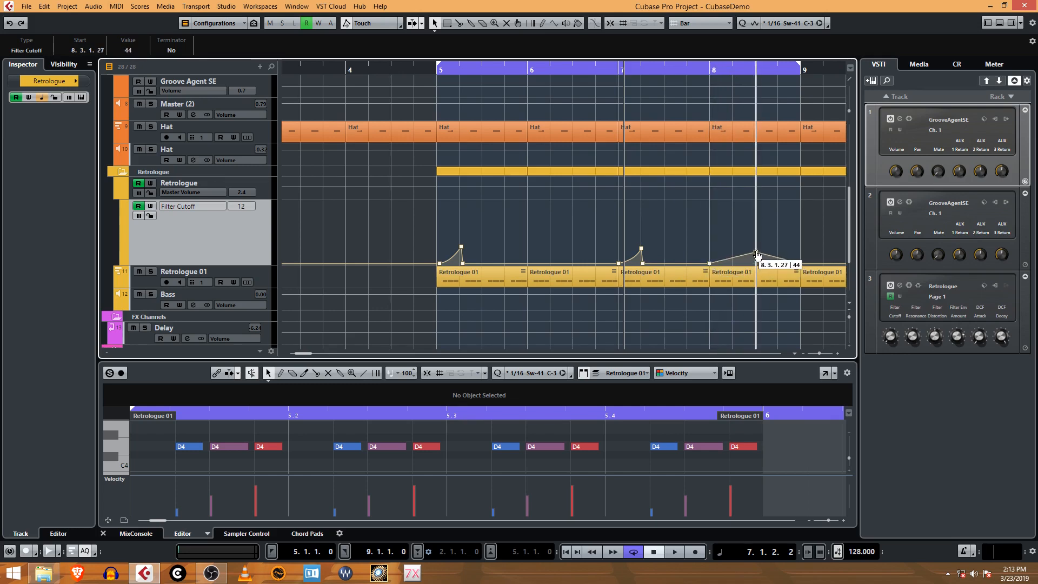
left_click_drag(755, 257, 755, 250)
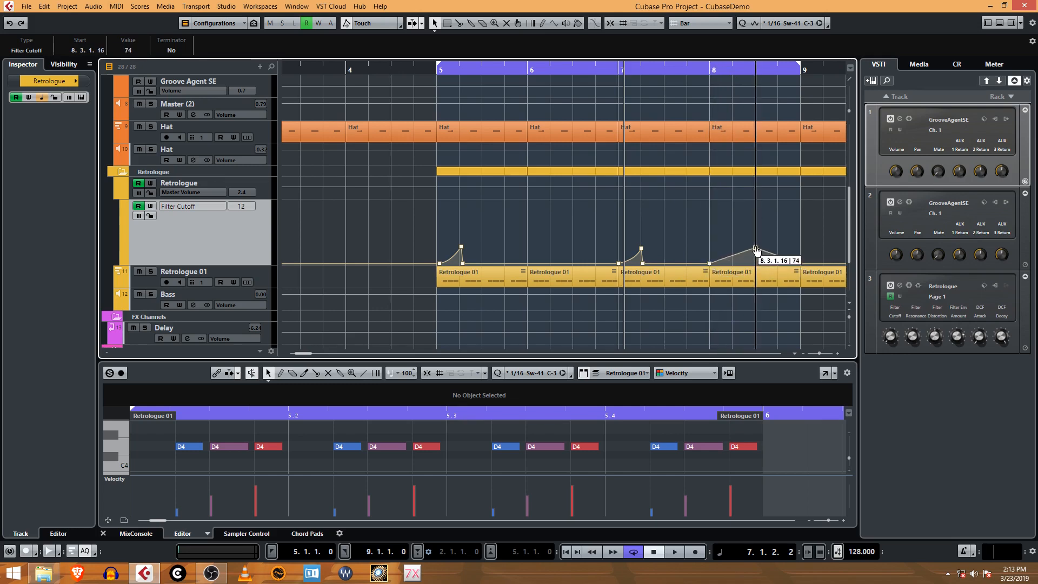
left_click_drag(757, 250, 757, 246)
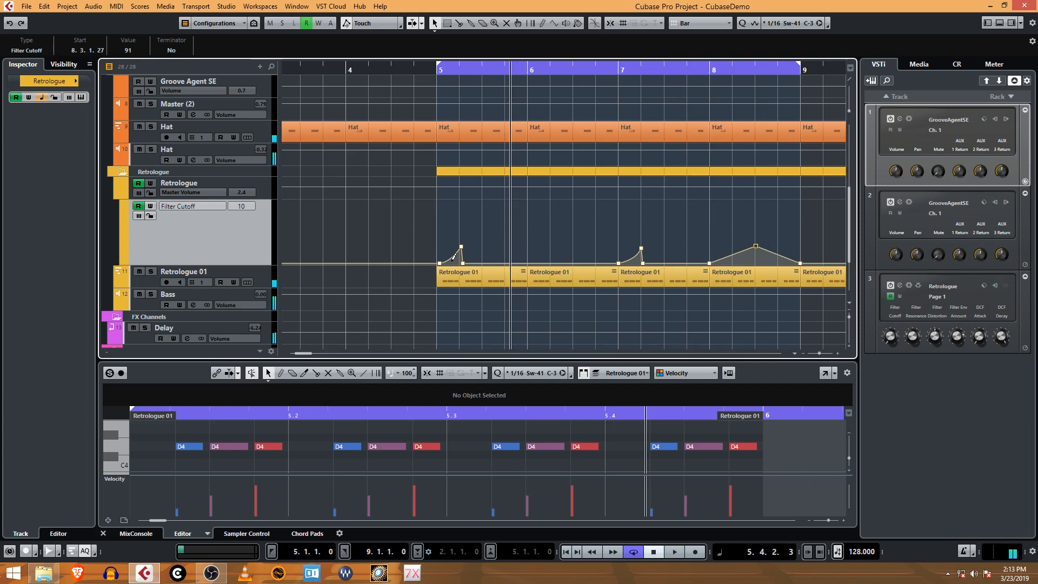
mouse_move(702, 265)
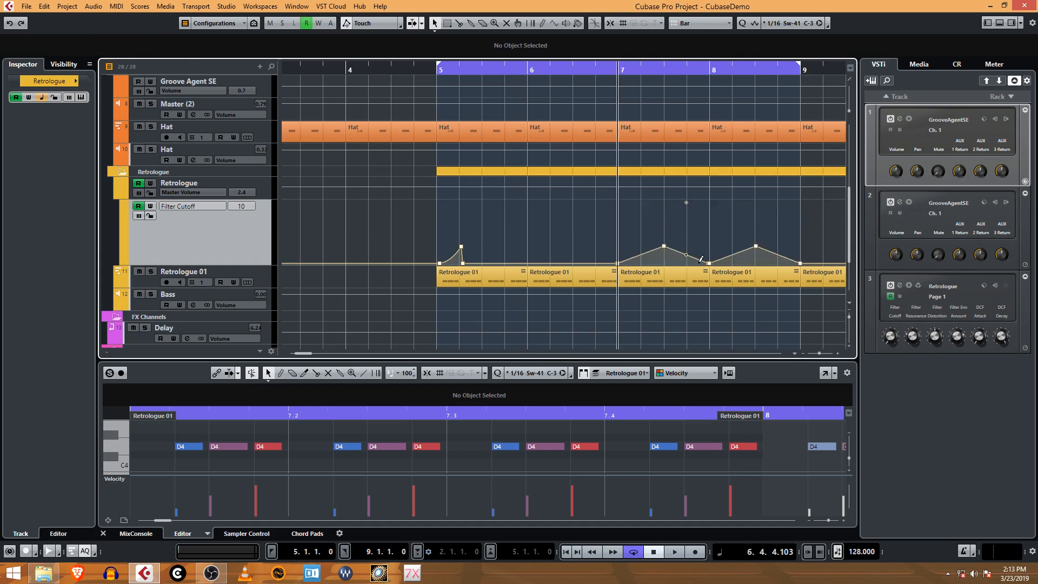
mouse_move(815, 233)
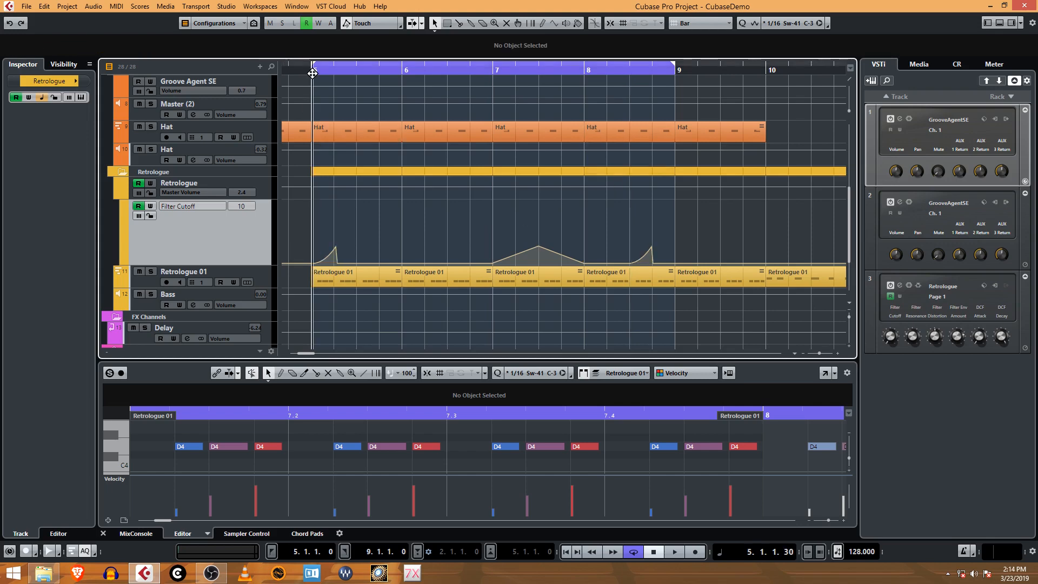
- Copy the bar 7 triangle cutoff points and paste them at bar 5
left_click(673, 551)
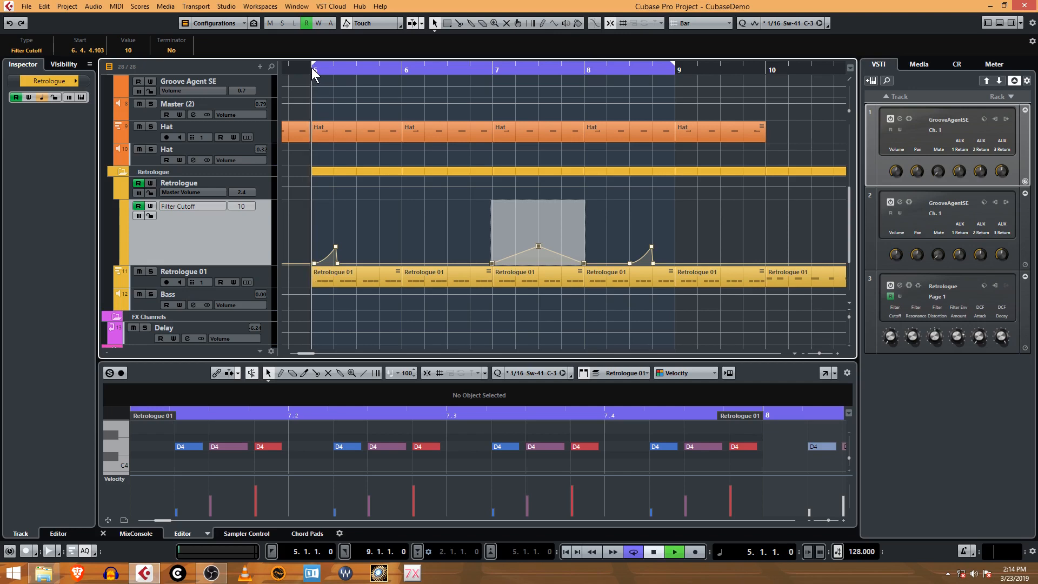
left_click(674, 550)
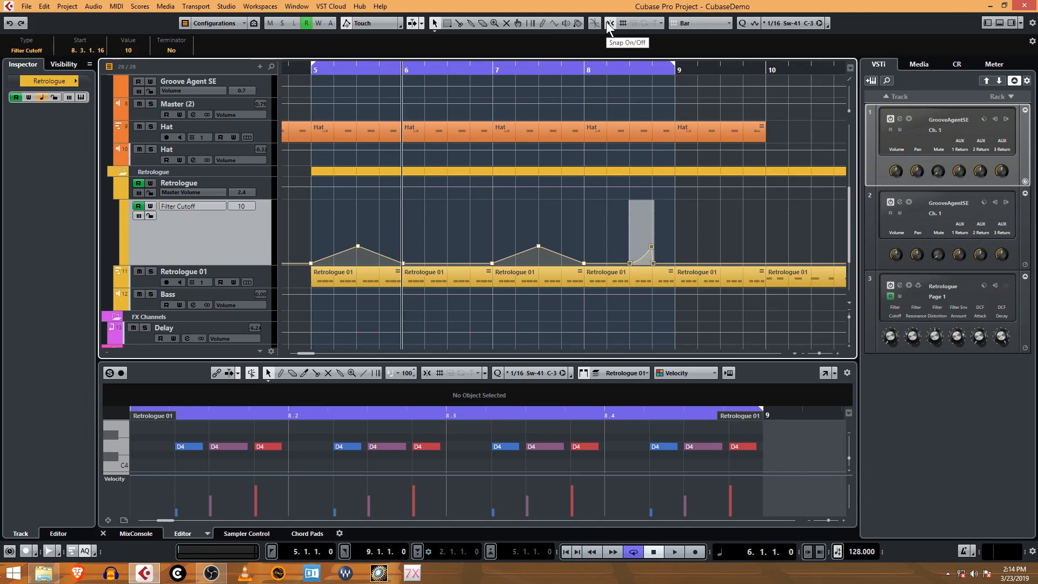
mouse_move(685, 28)
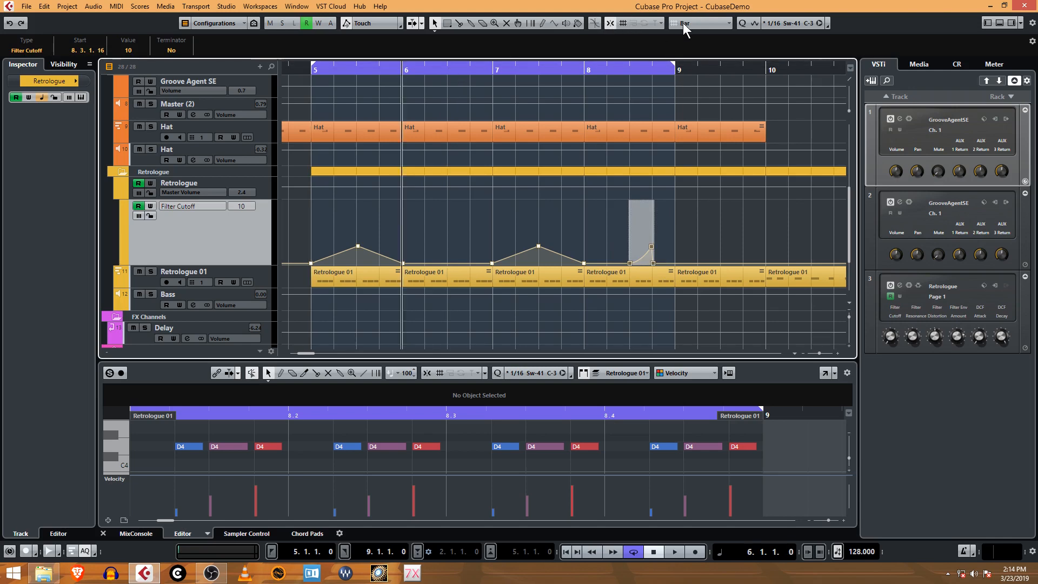
- Set the snap Grid Type to Beat
left_click(699, 22)
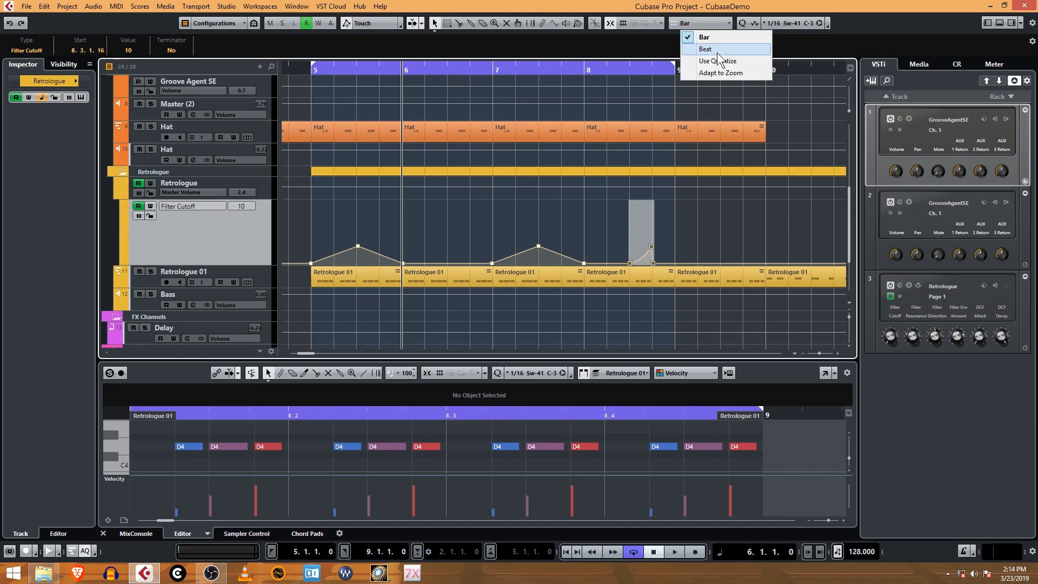
left_click(706, 48)
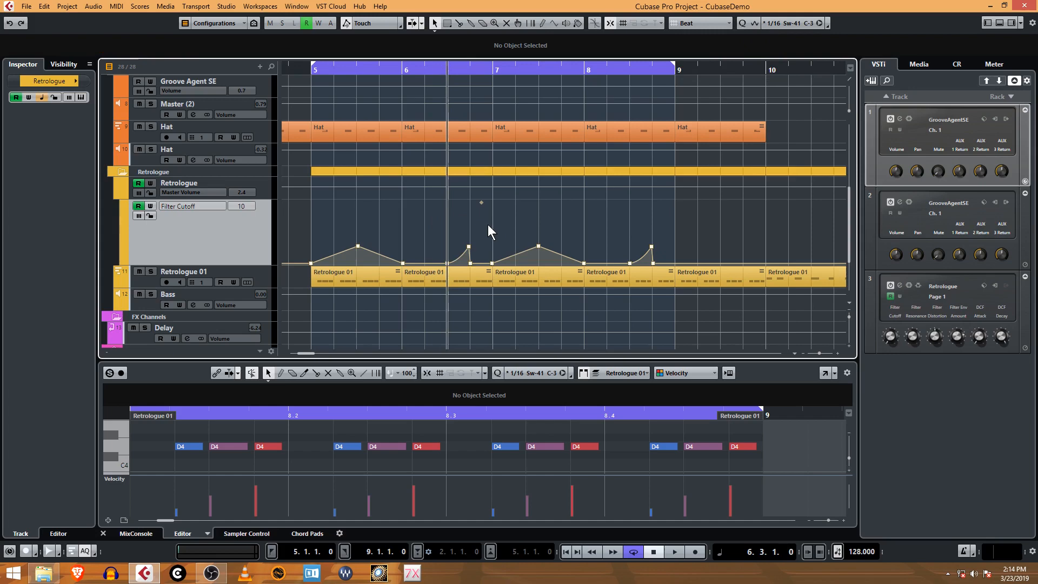
mouse_move(465, 273)
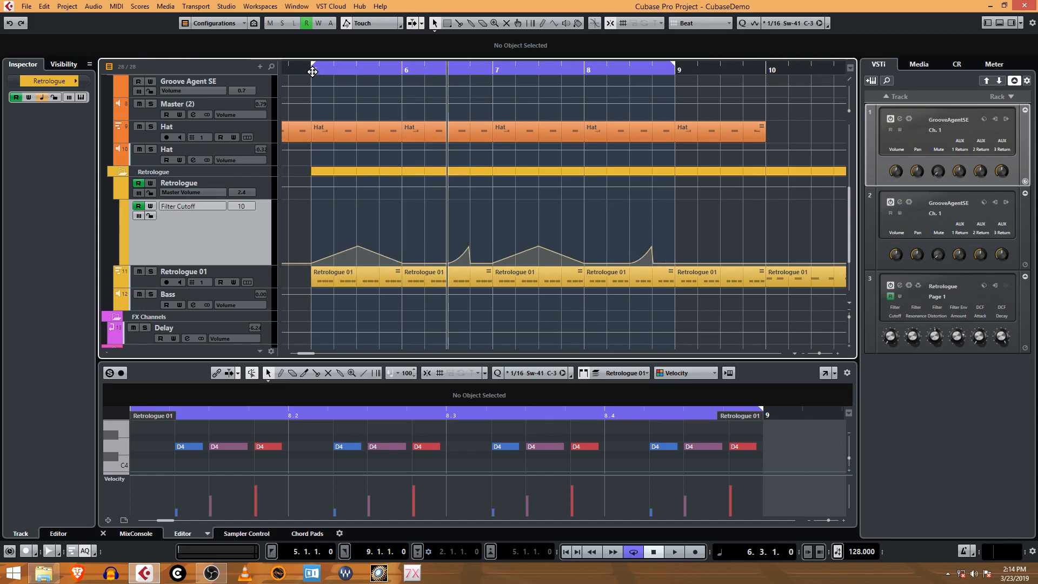
- Move the short cutoff ramps in bars 6 and 8 one beat to the left
left_click(674, 552)
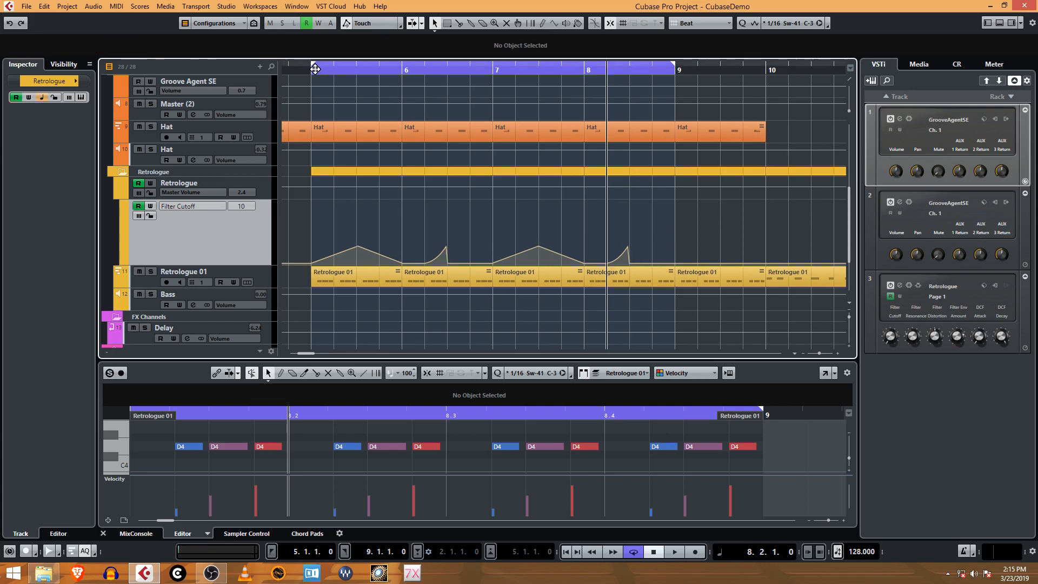
left_click(674, 551)
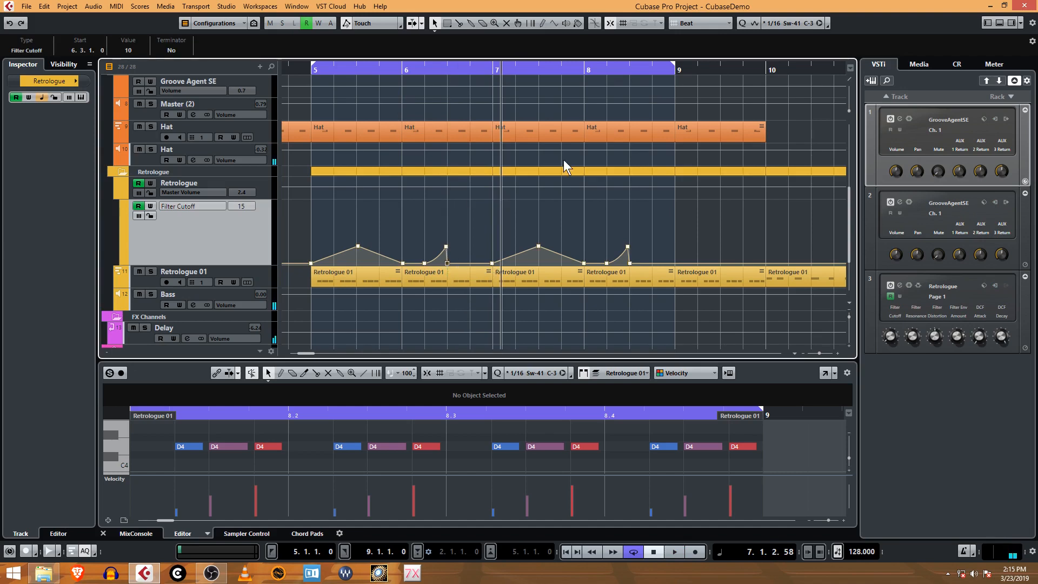
mouse_move(446, 268)
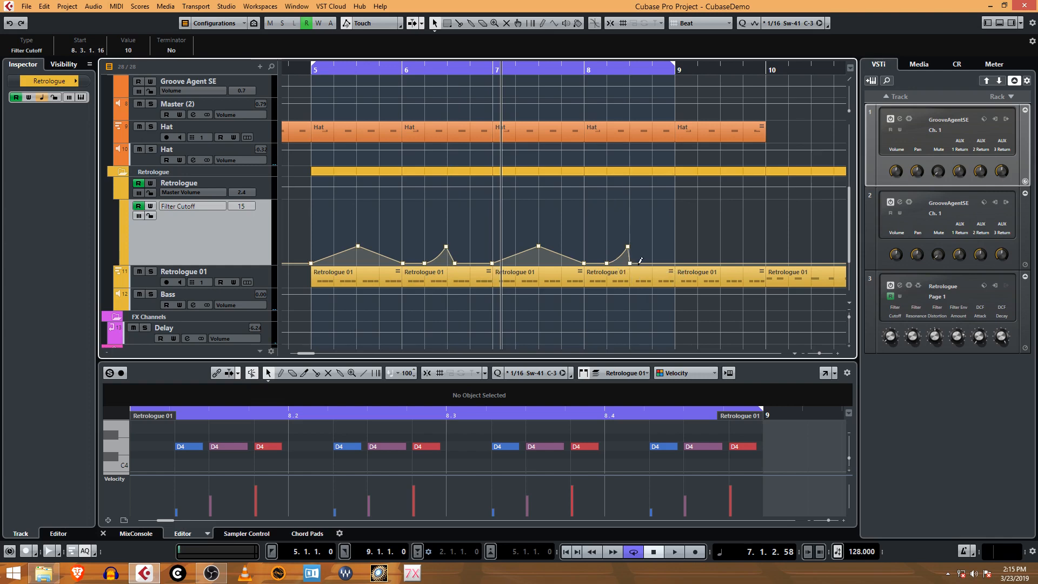
mouse_move(632, 275)
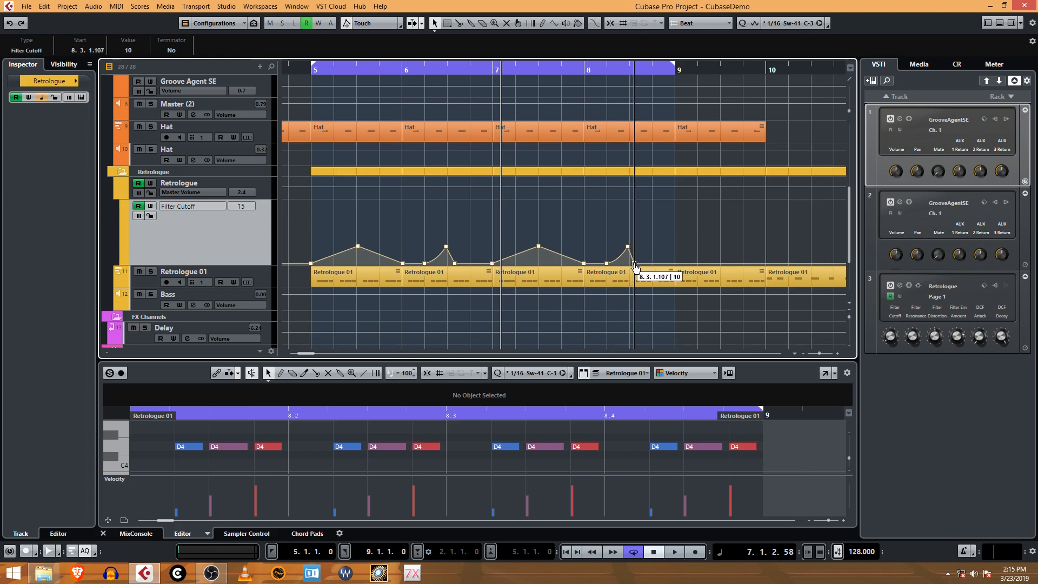
- Drop the point after the bar 8 ramp peak to the bottom of the Filter Cutoff lane
left_click_drag(627, 267, 629, 249)
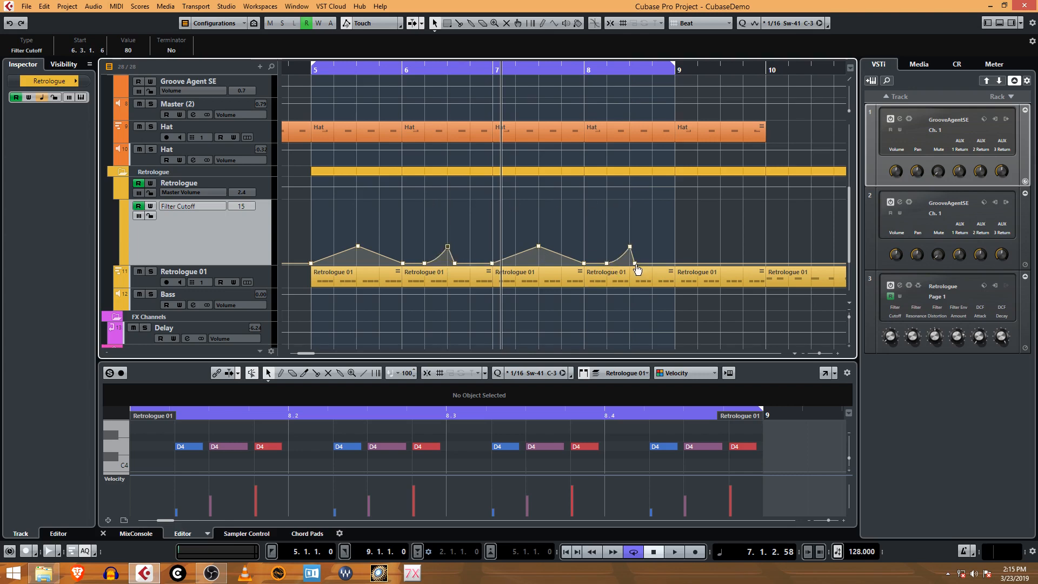
left_click(673, 550)
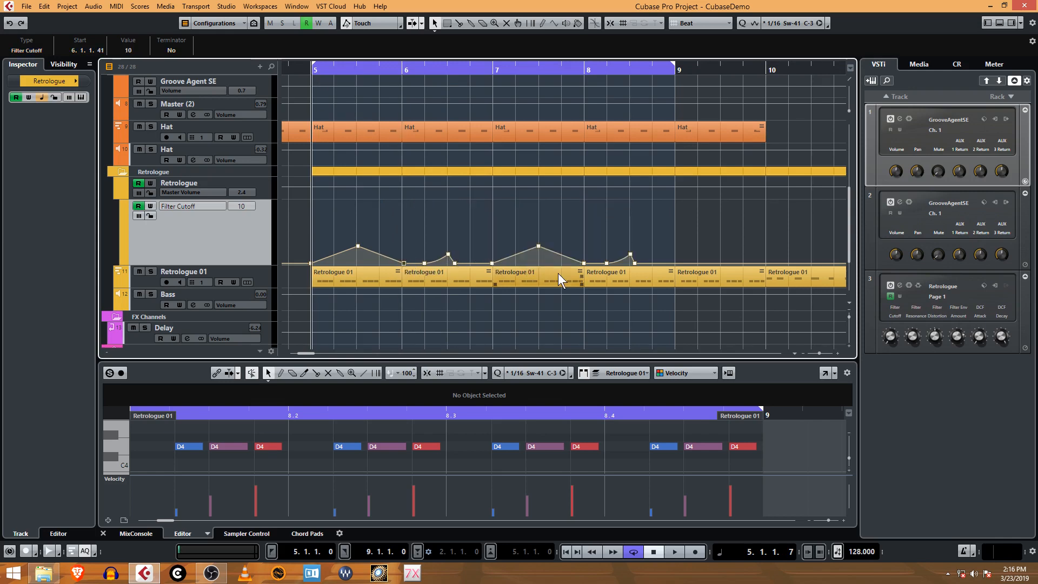
- Drag the bar 6 and bar 8 ramp peaks down so they sit well below the triangles
left_click_drag(403, 268, 589, 268)
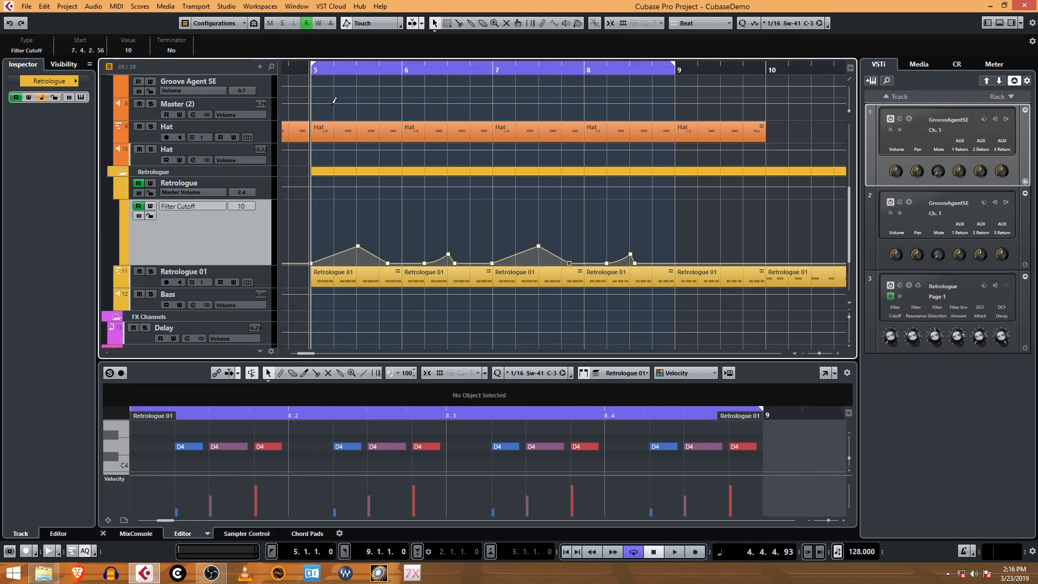
left_click(674, 552)
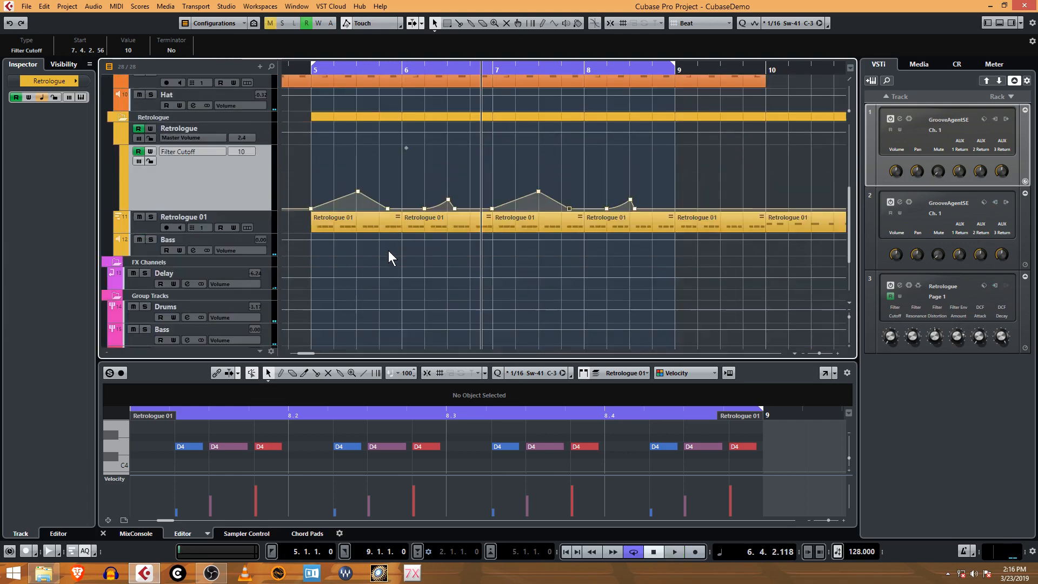
left_click(674, 550)
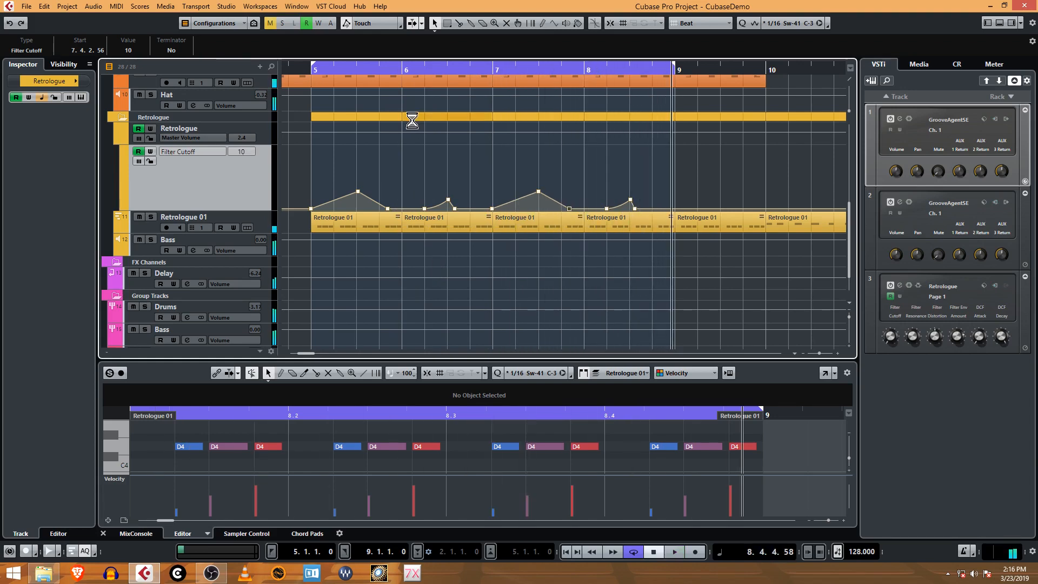
mouse_move(252, 207)
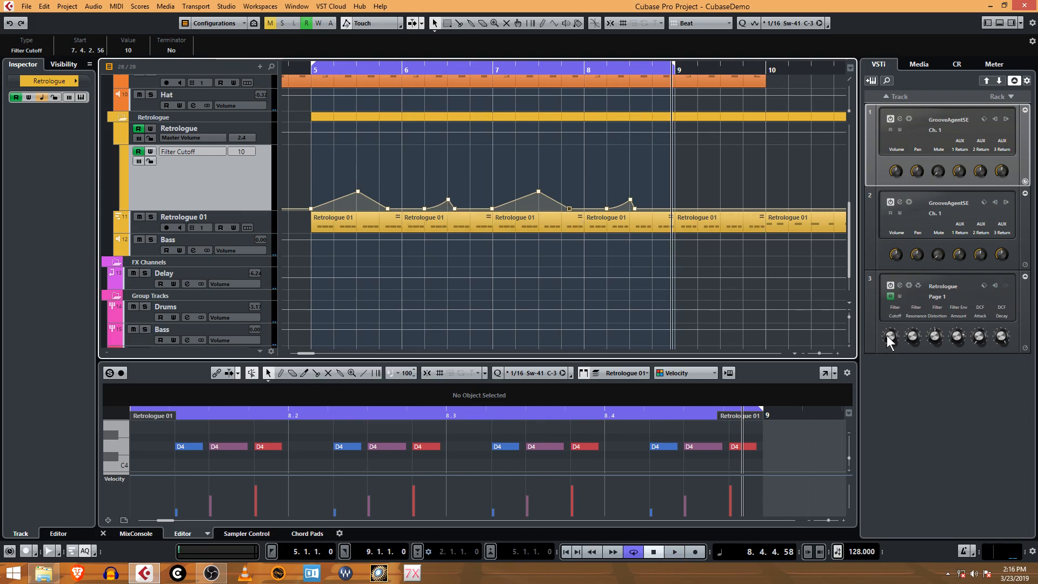
mouse_move(906, 332)
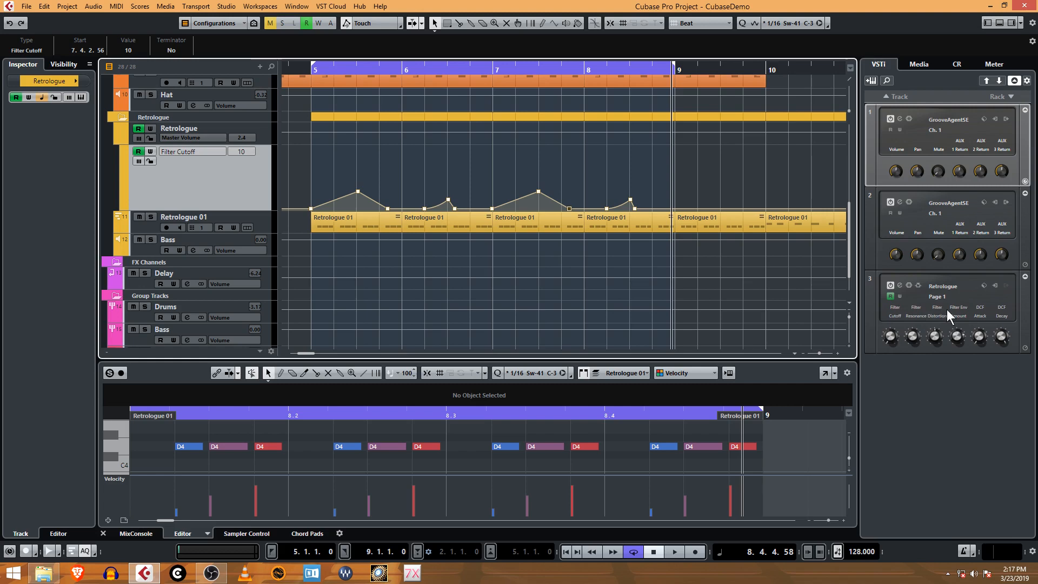
mouse_move(992, 324)
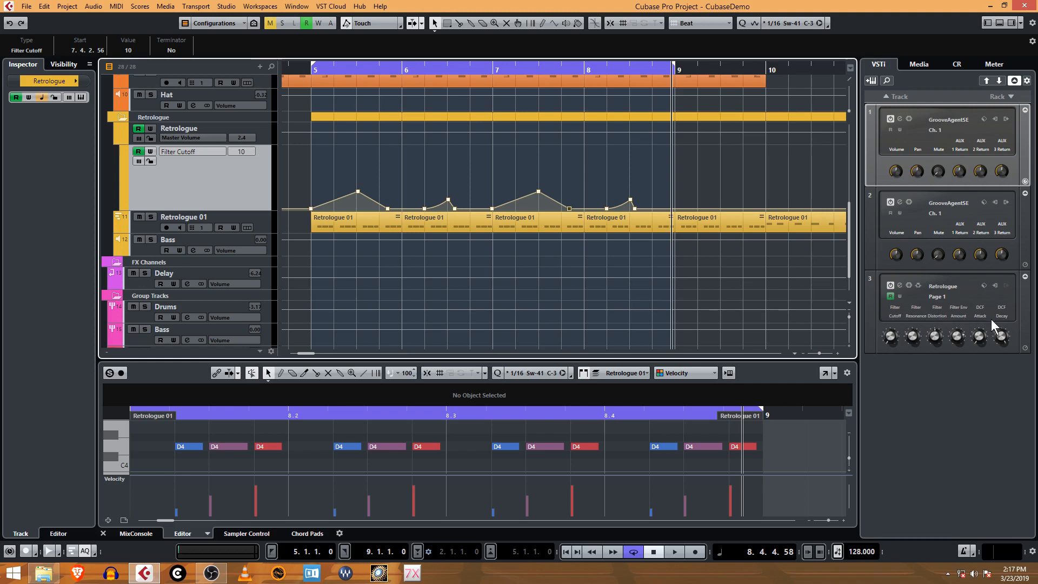
mouse_move(912, 319)
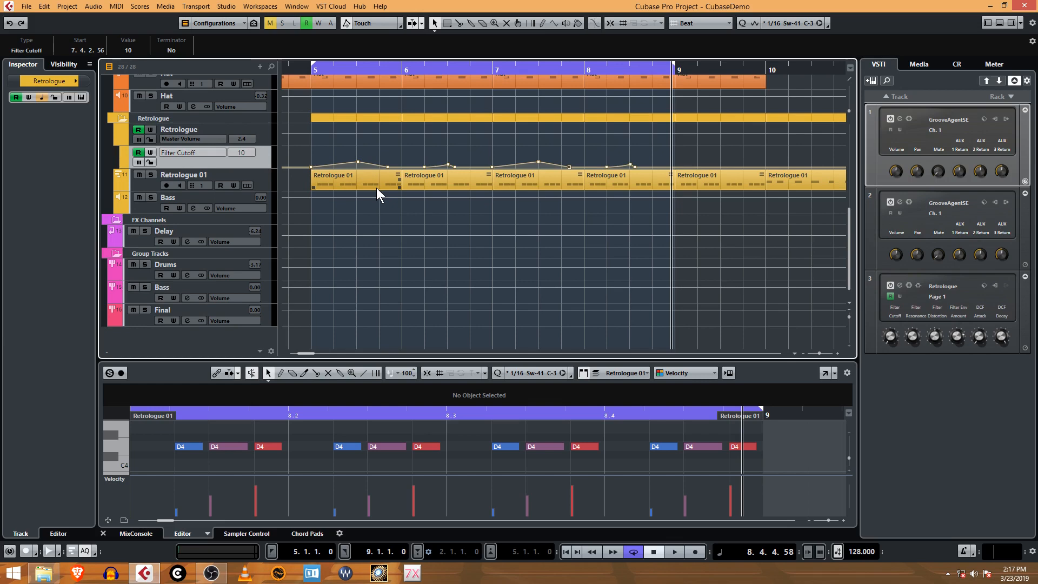
mouse_move(389, 197)
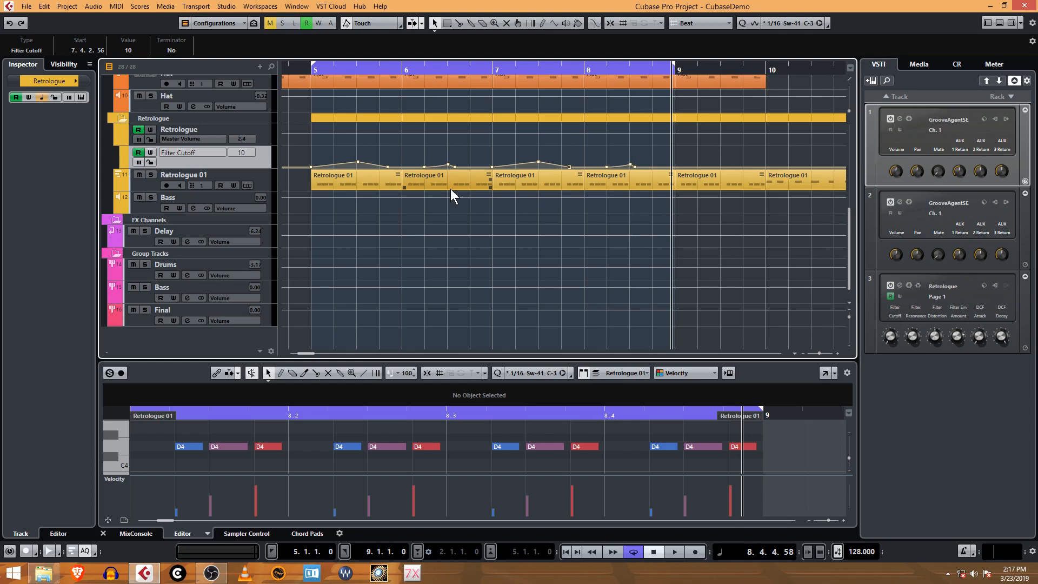
mouse_move(672, 257)
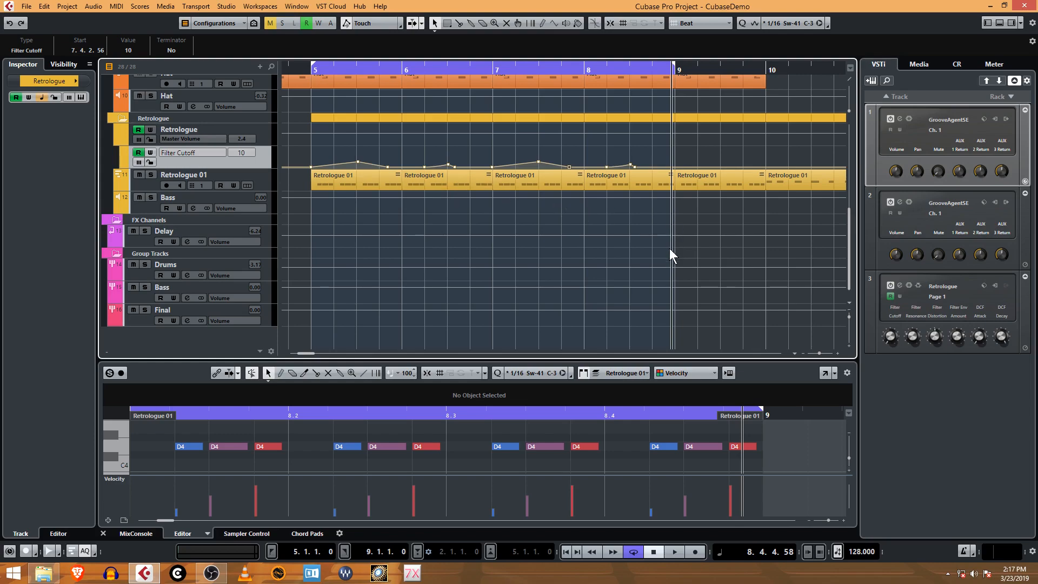